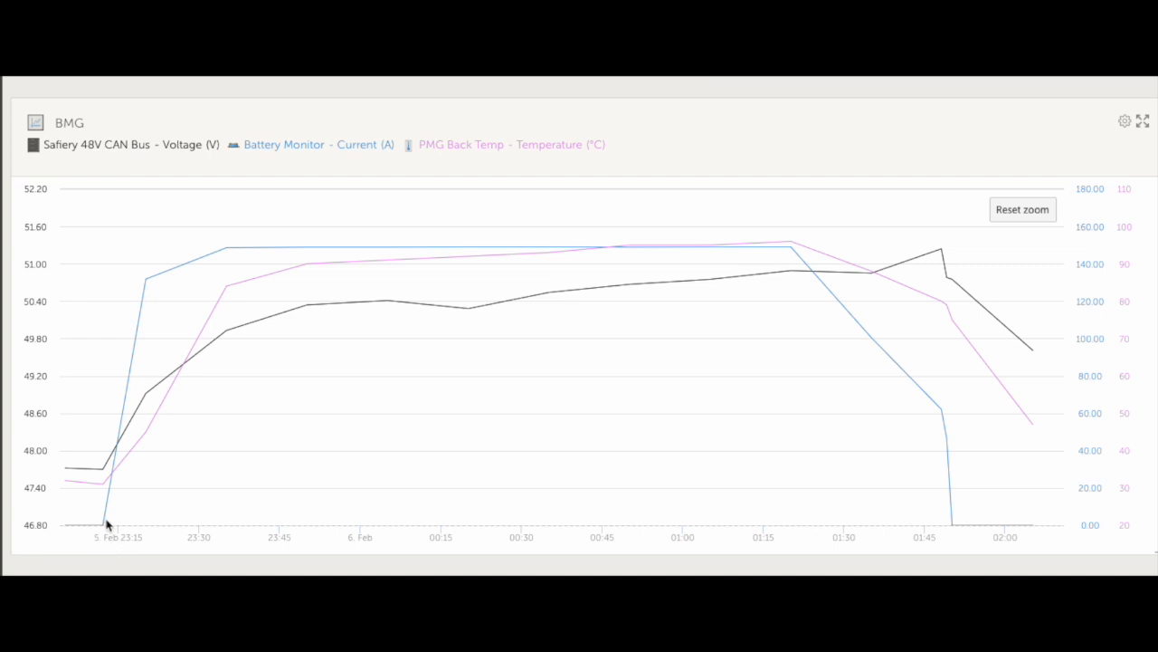
pyautogui.moveTo(304, 250)
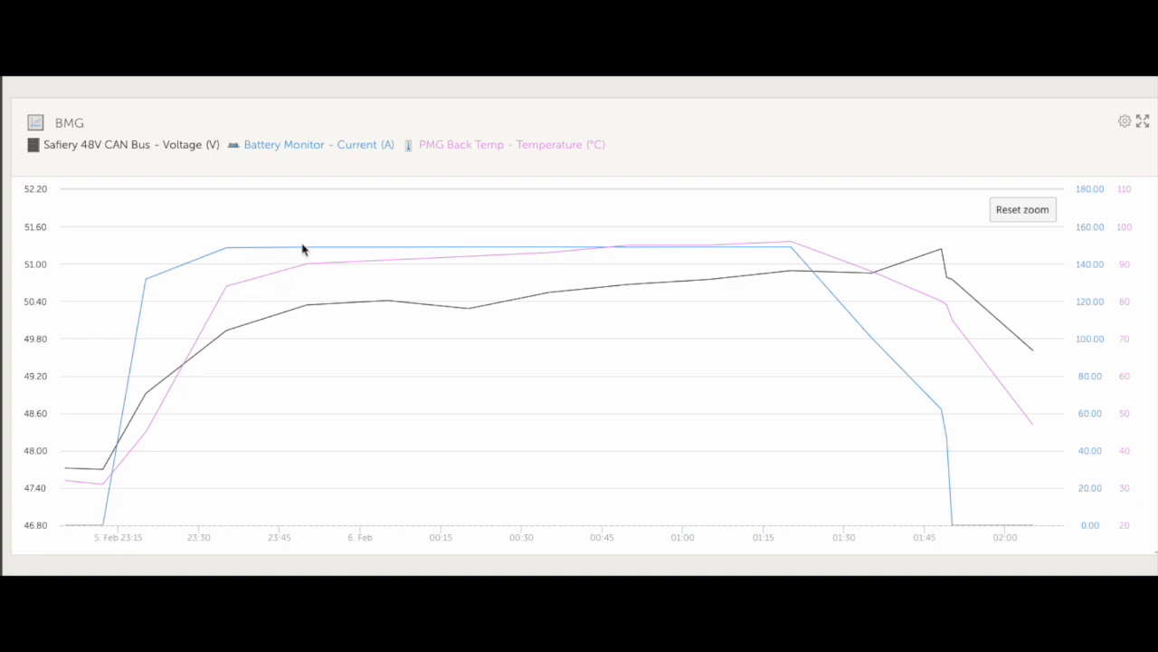
pyautogui.moveTo(307, 248)
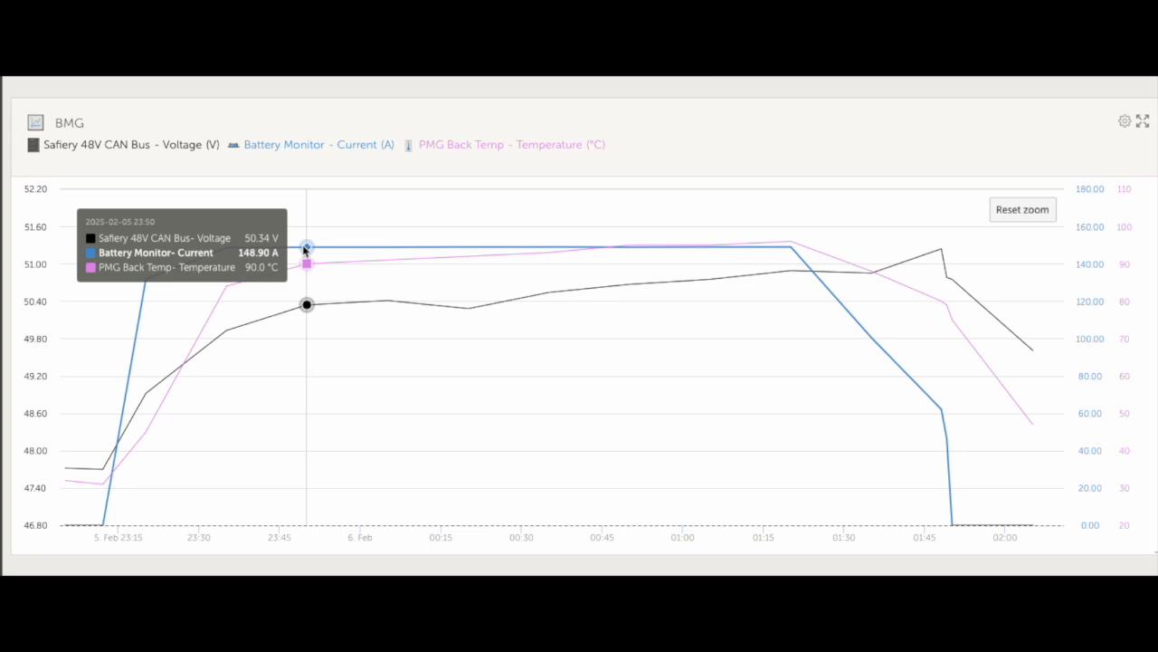
pyautogui.moveTo(343, 252)
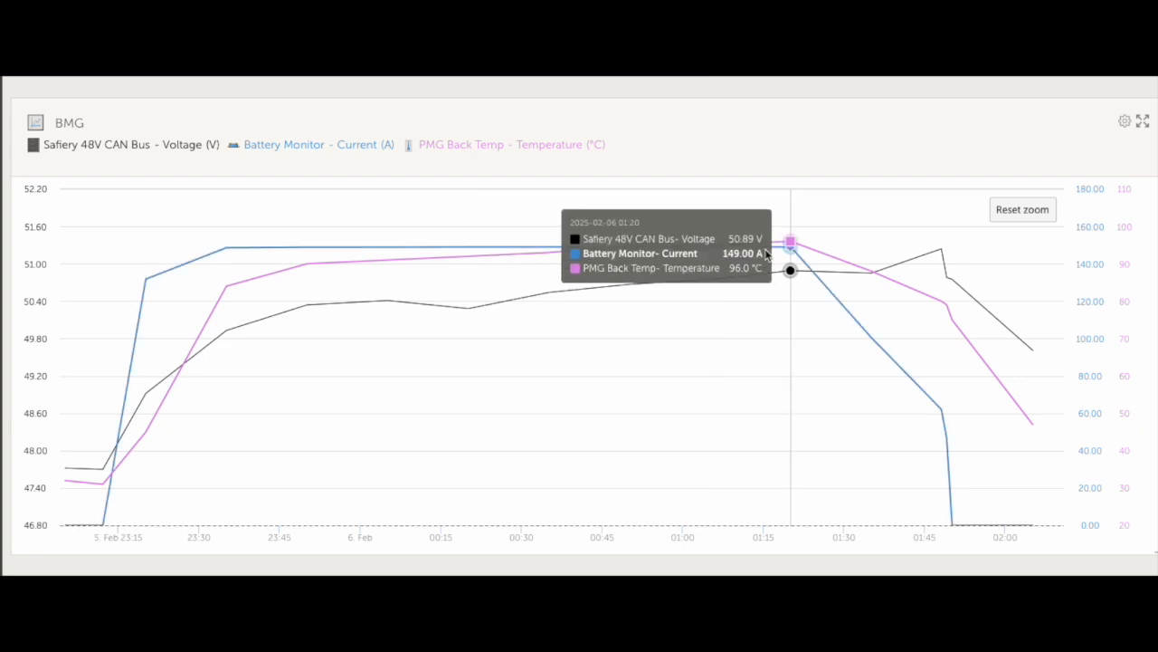
pyautogui.moveTo(226, 245)
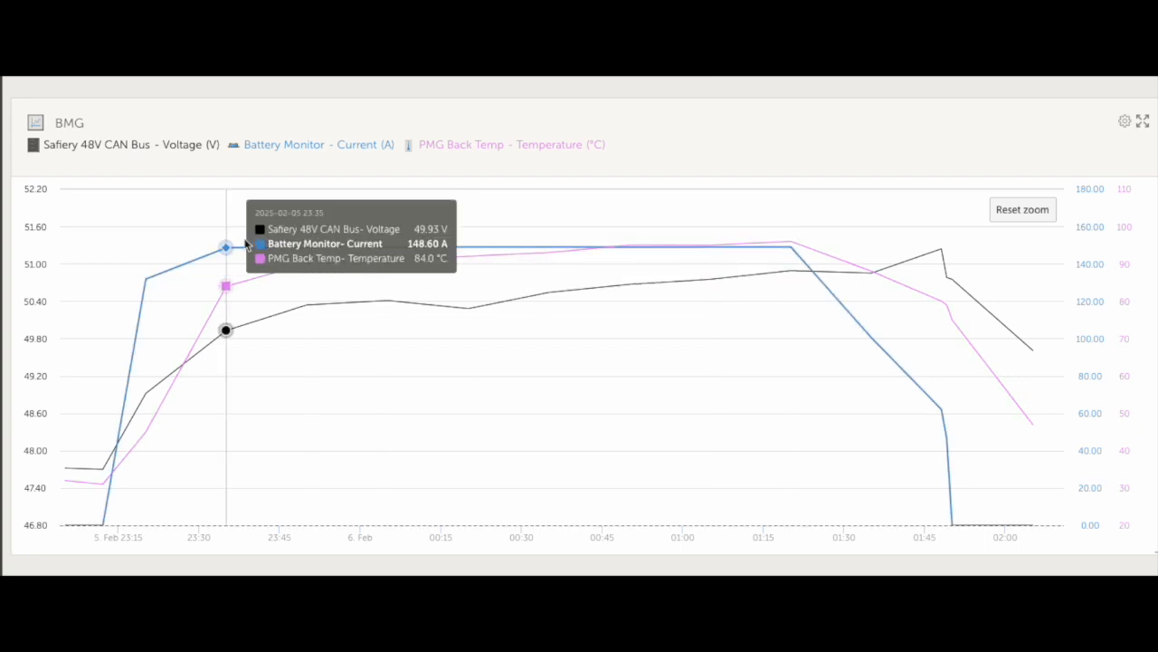
pyautogui.moveTo(234, 339)
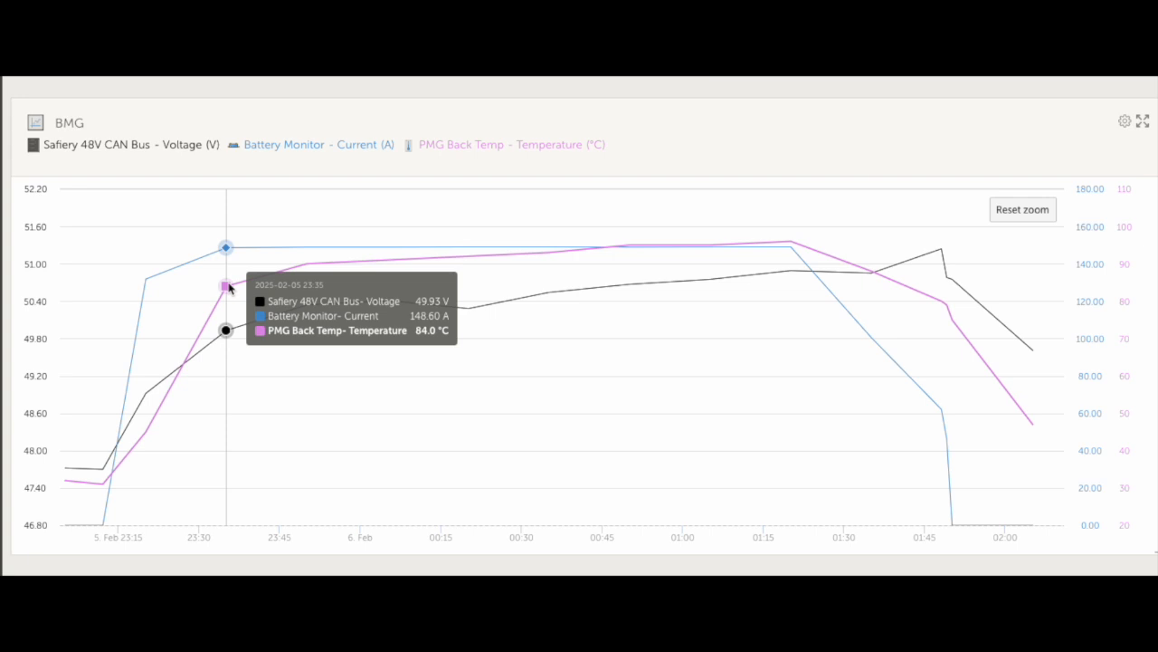
pyautogui.moveTo(145, 326)
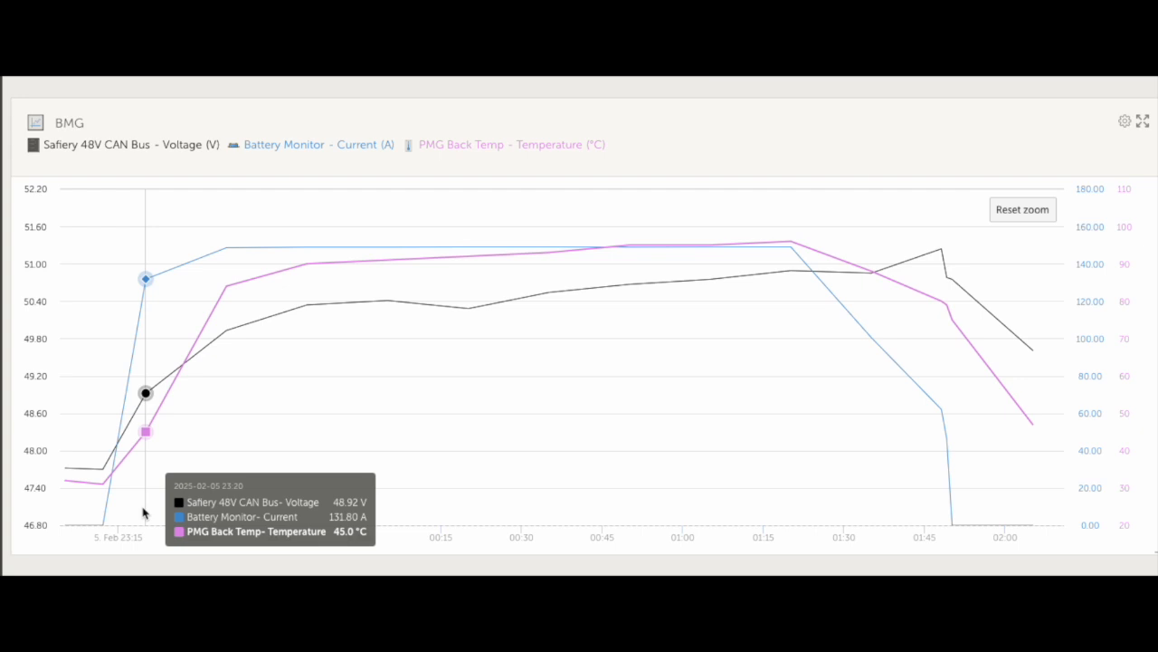
pyautogui.moveTo(775, 434)
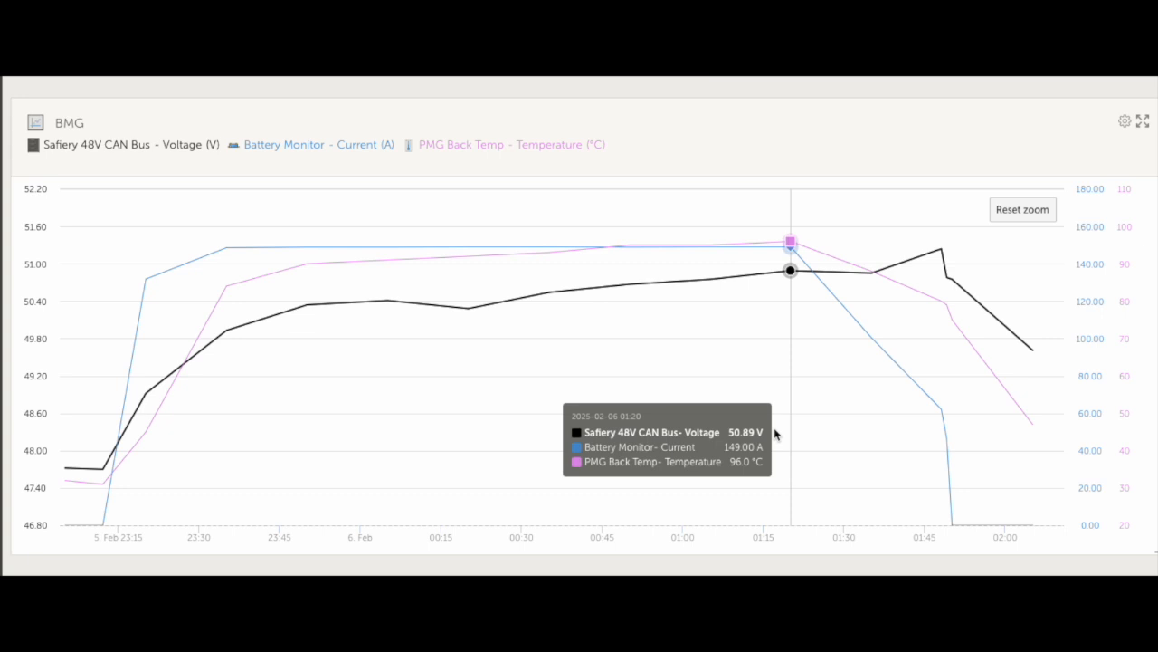
pyautogui.moveTo(769, 278)
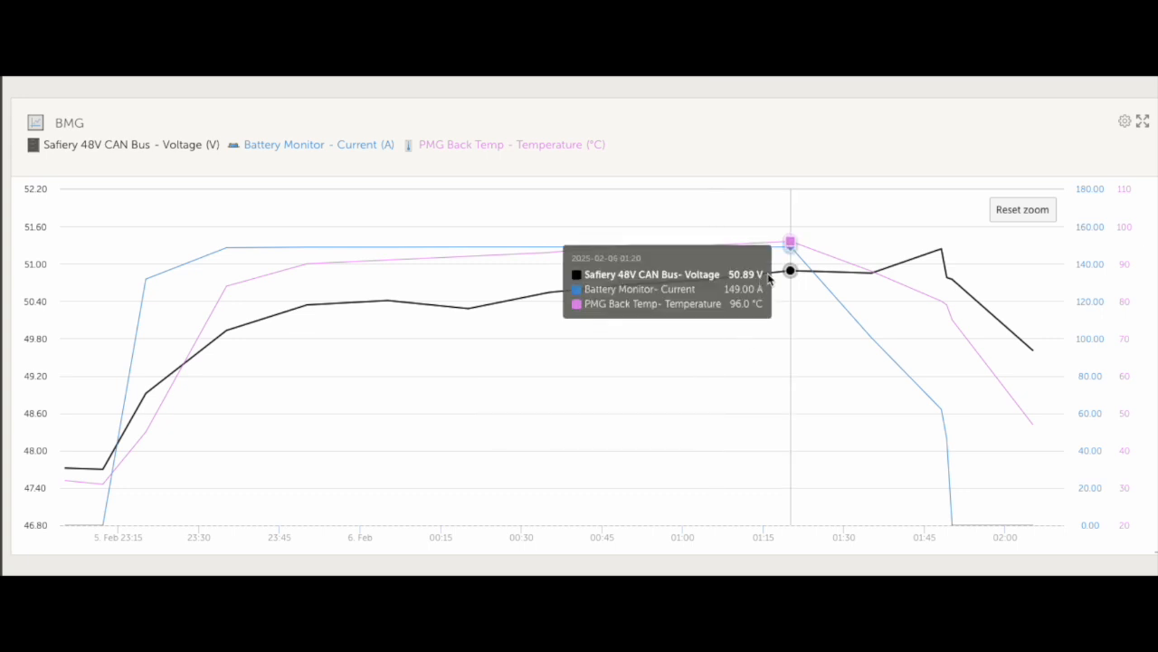
pyautogui.moveTo(307, 303)
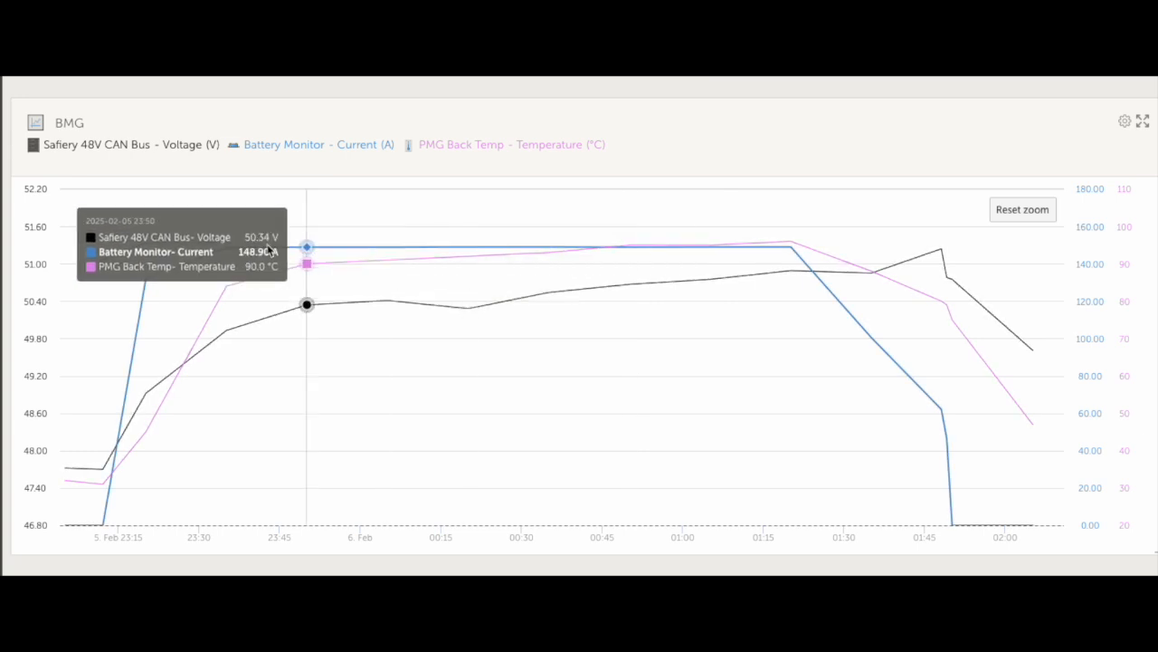
pyautogui.moveTo(331, 319)
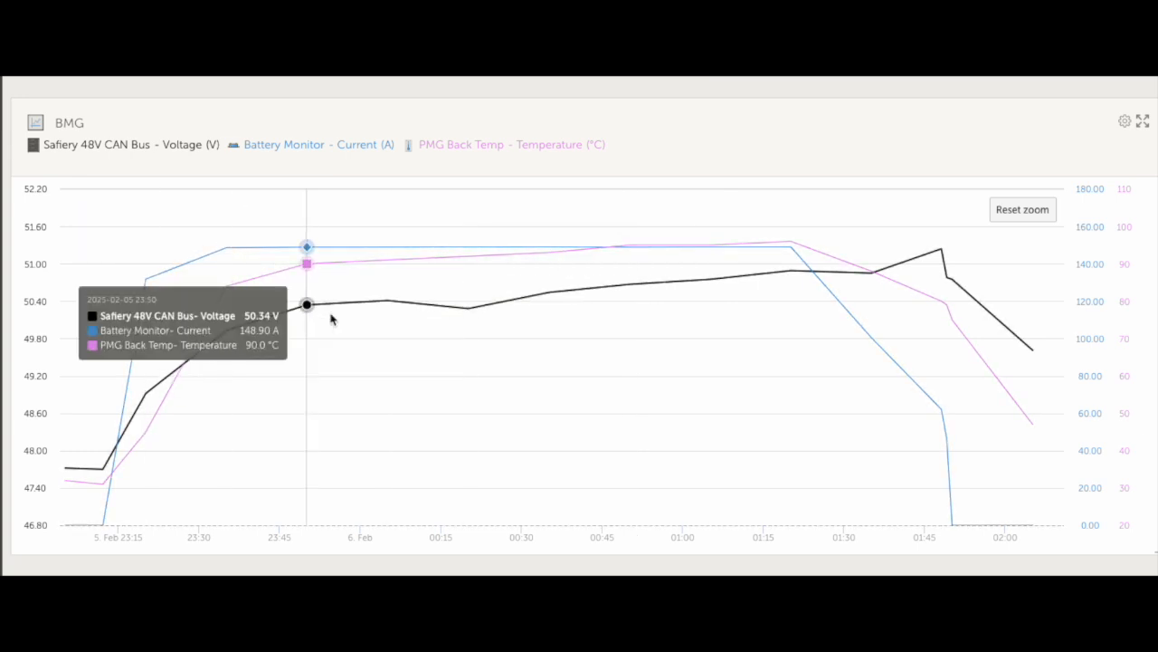
pyautogui.moveTo(810, 278)
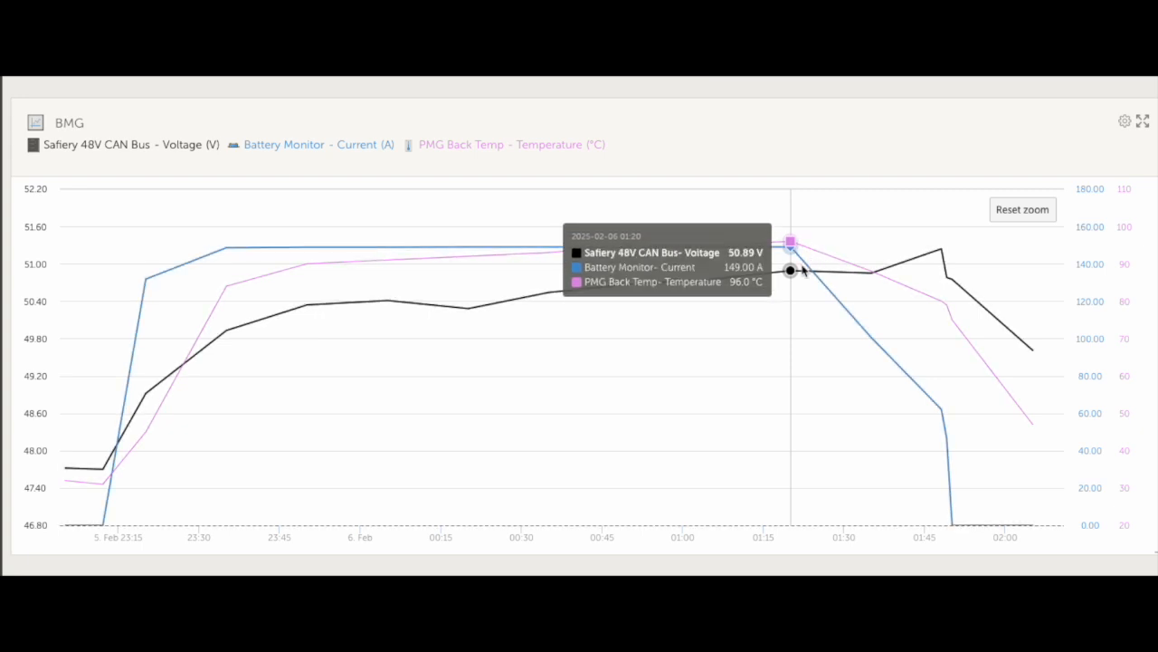
pyautogui.moveTo(796, 274)
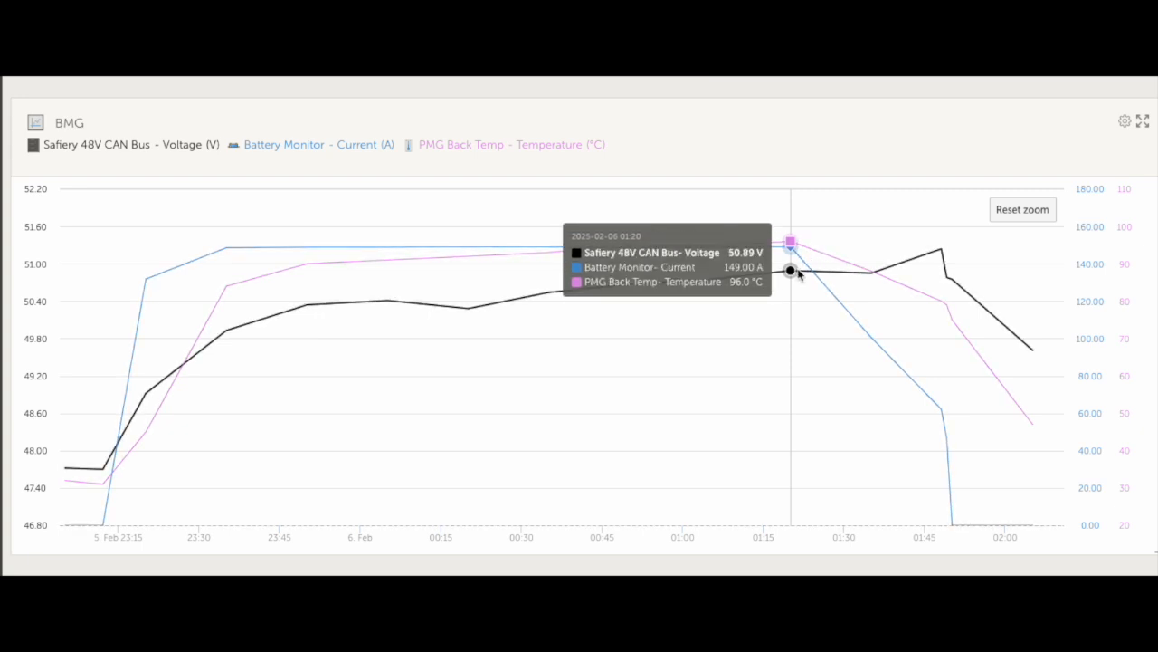
pyautogui.moveTo(868, 271)
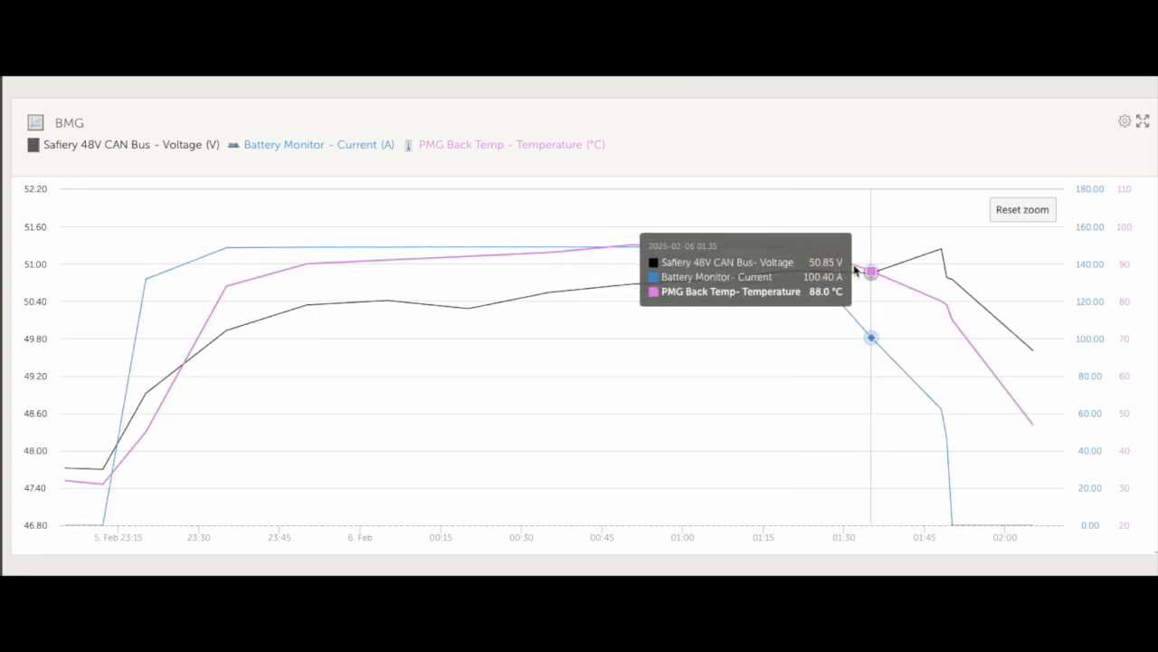
pyautogui.moveTo(942, 254)
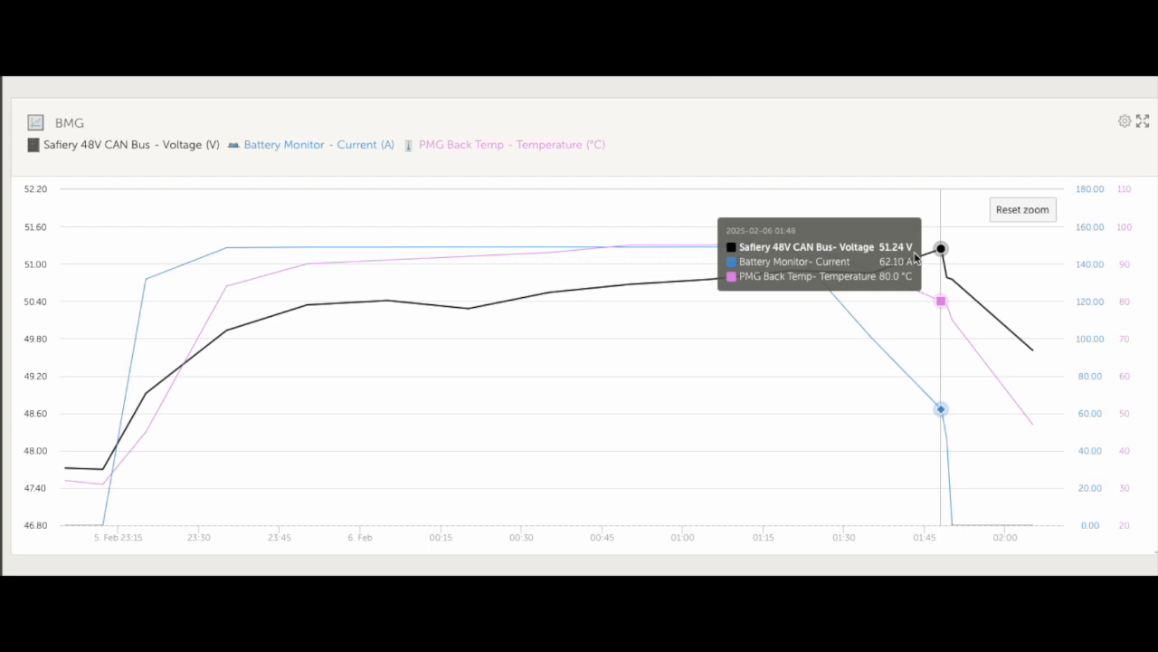
pyautogui.moveTo(936, 256)
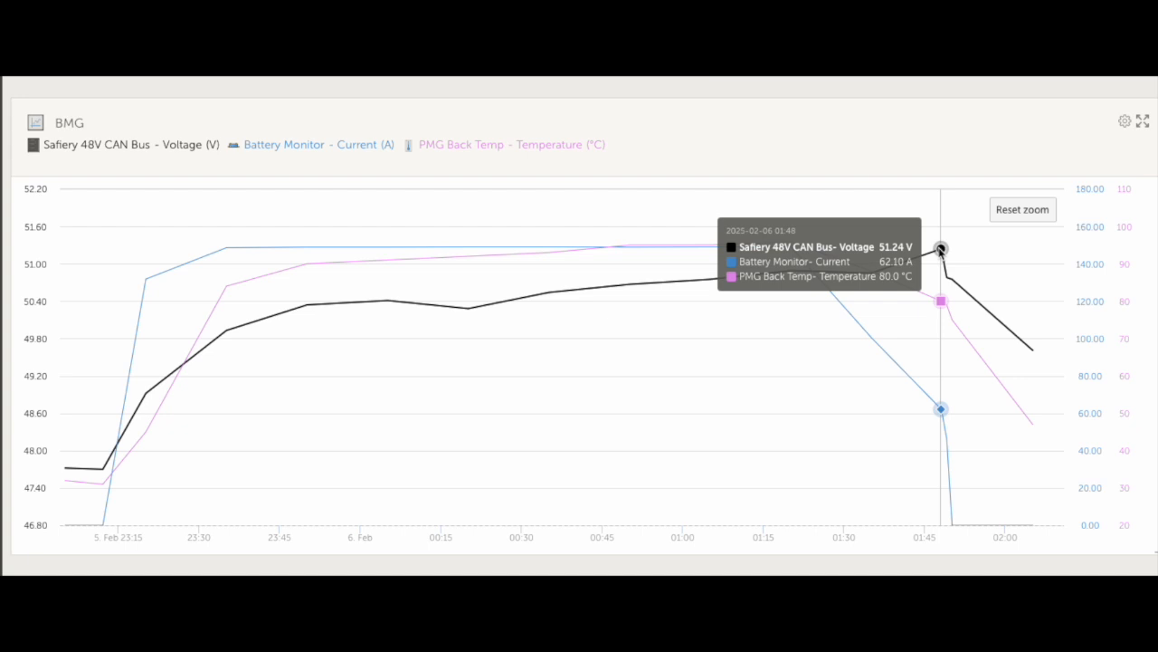
pyautogui.moveTo(941, 409)
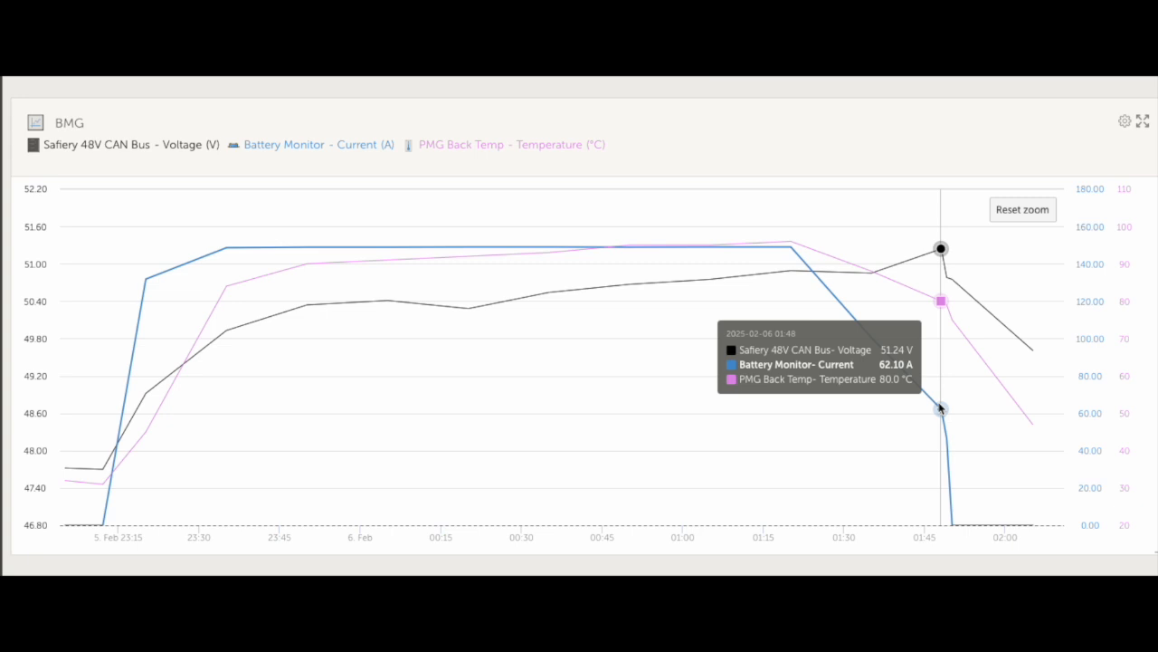
pyautogui.moveTo(227, 276)
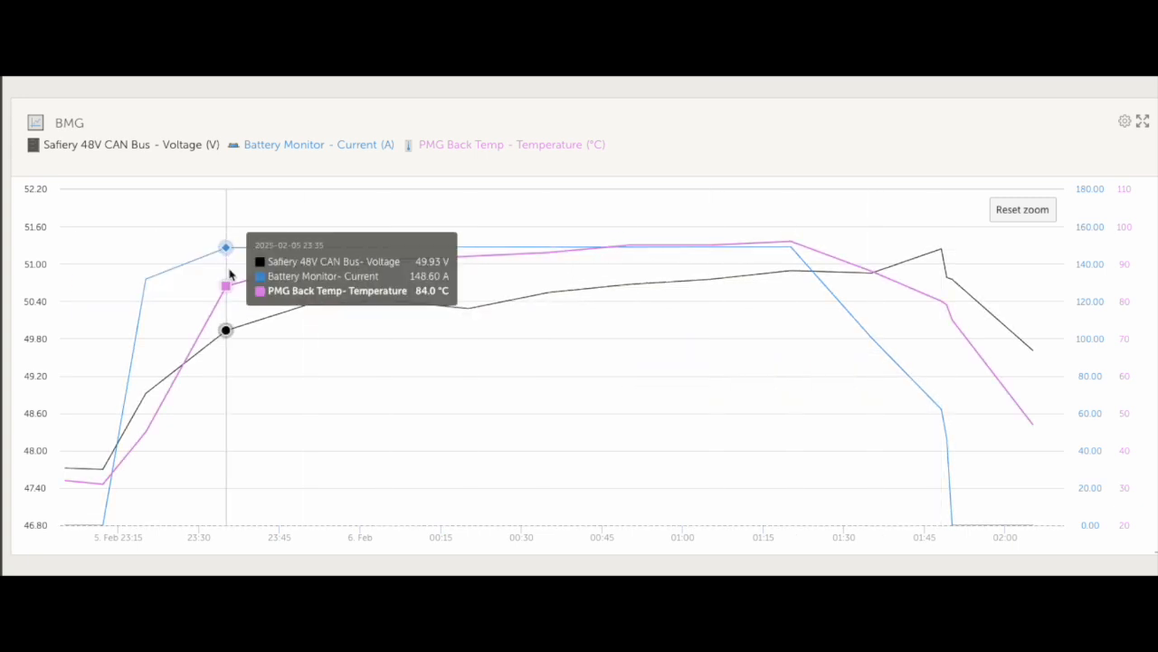
pyautogui.moveTo(307, 262)
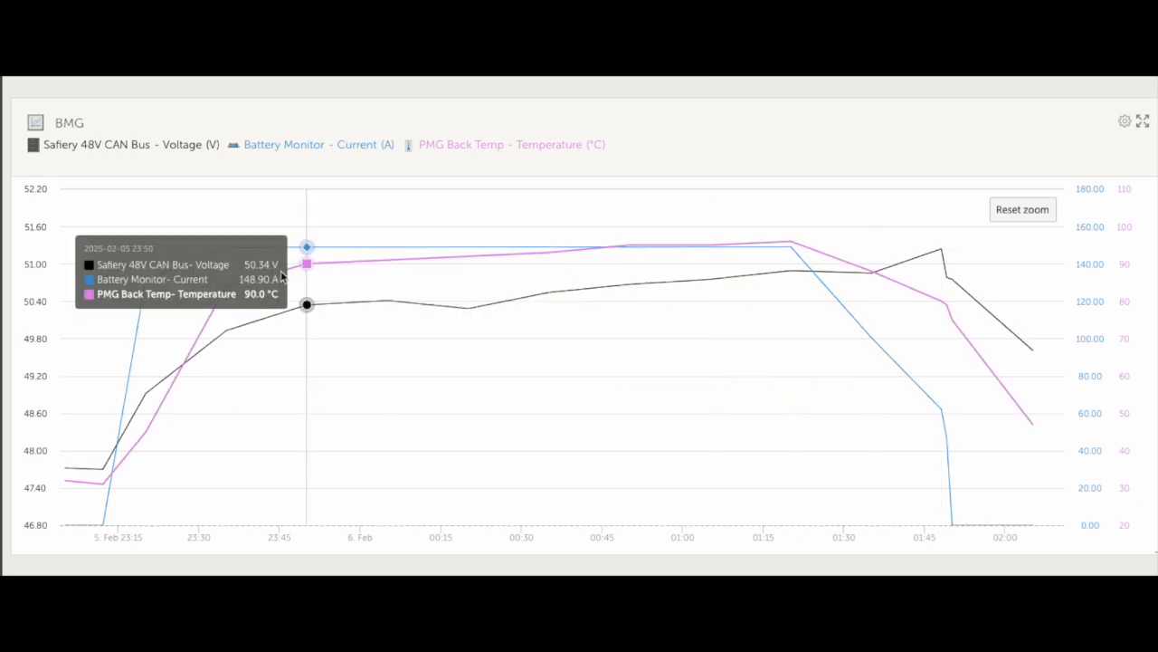
pyautogui.moveTo(790, 253)
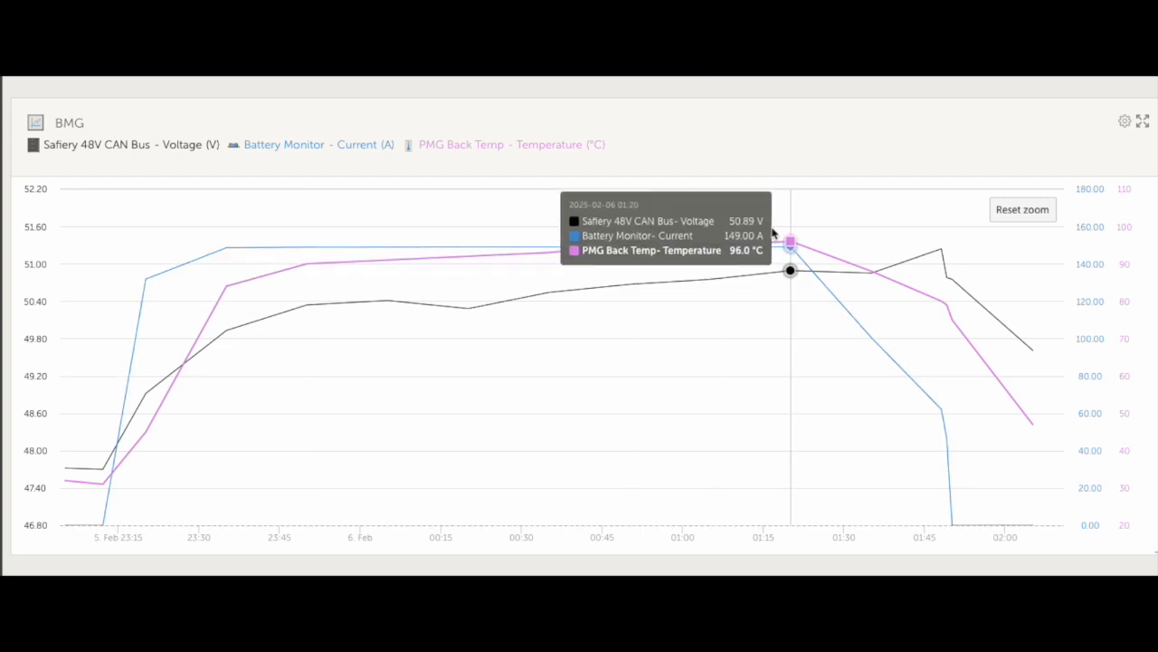
pyautogui.moveTo(787, 237)
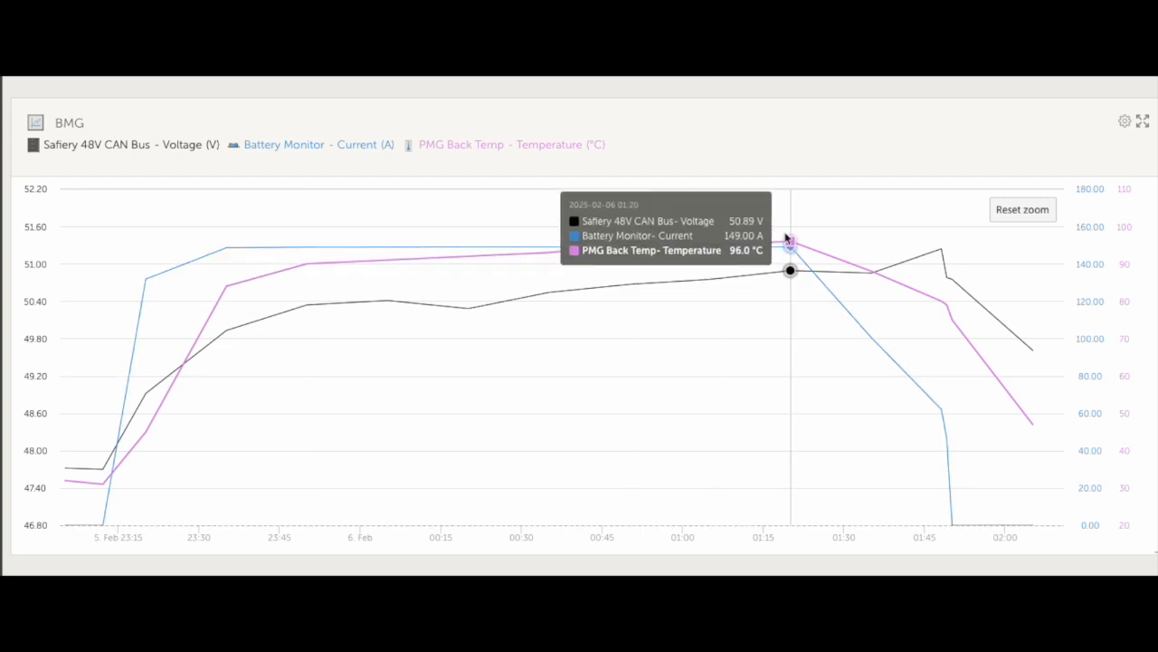
pyautogui.moveTo(867, 272)
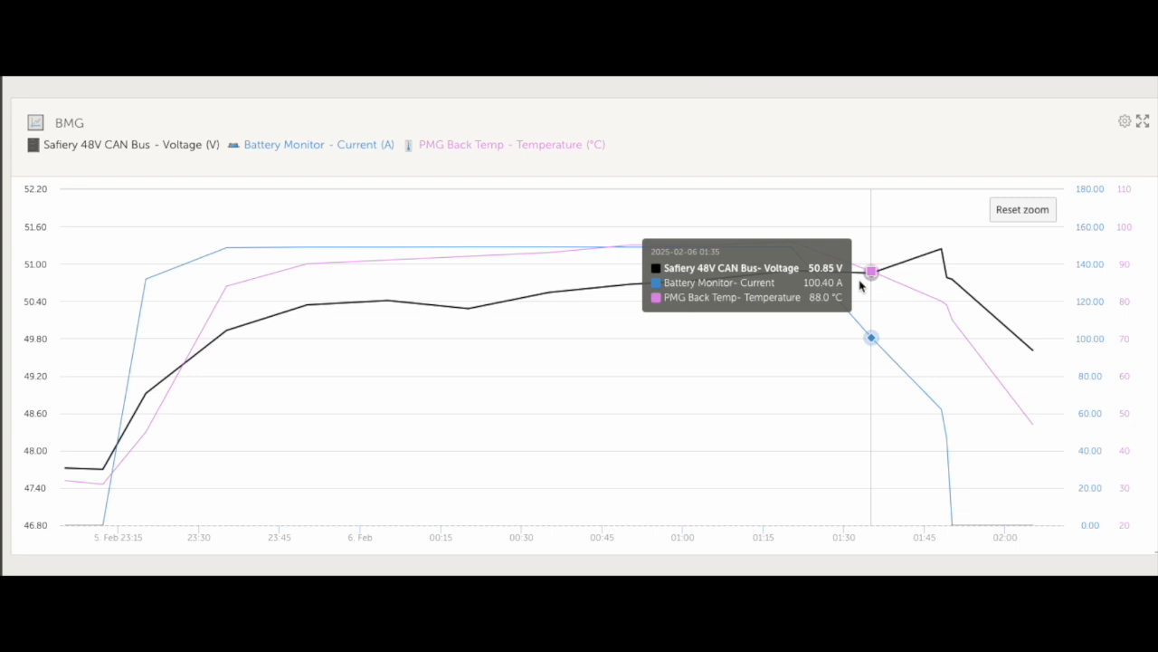
pyautogui.moveTo(787, 265)
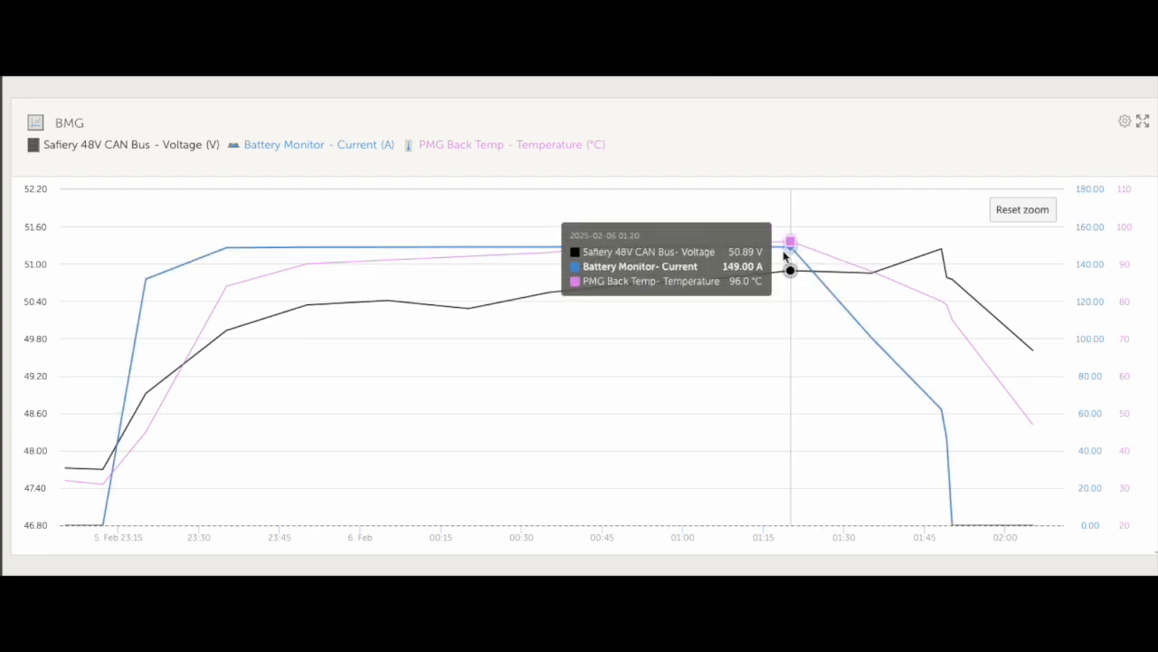
pyautogui.moveTo(869, 271)
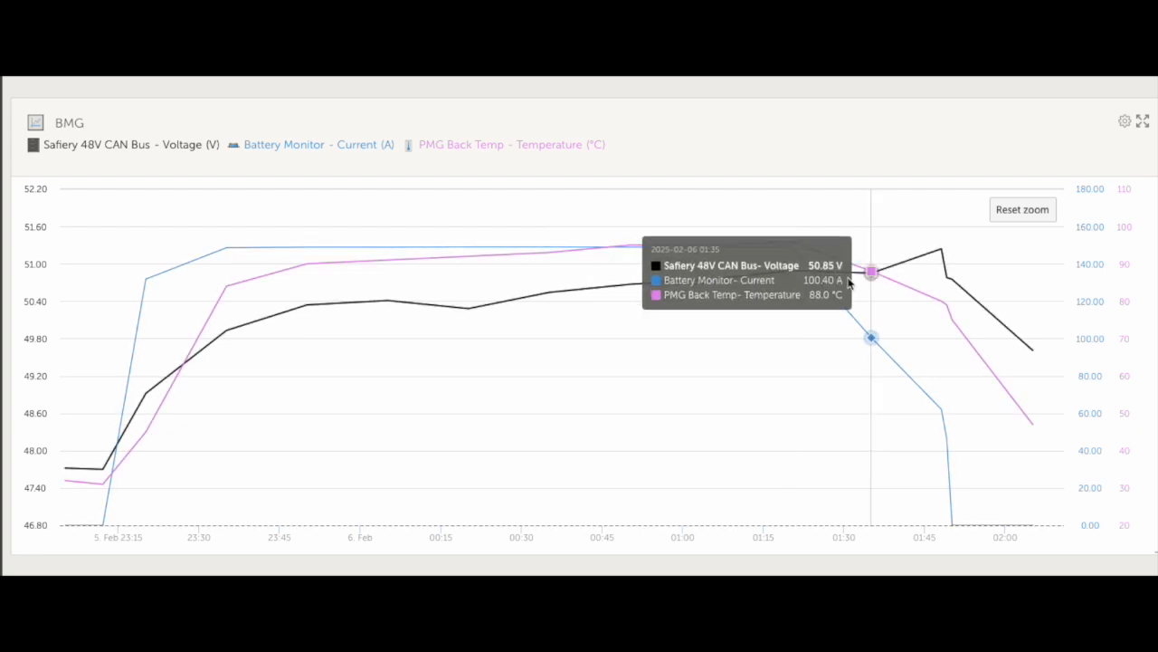
pyautogui.moveTo(790, 269)
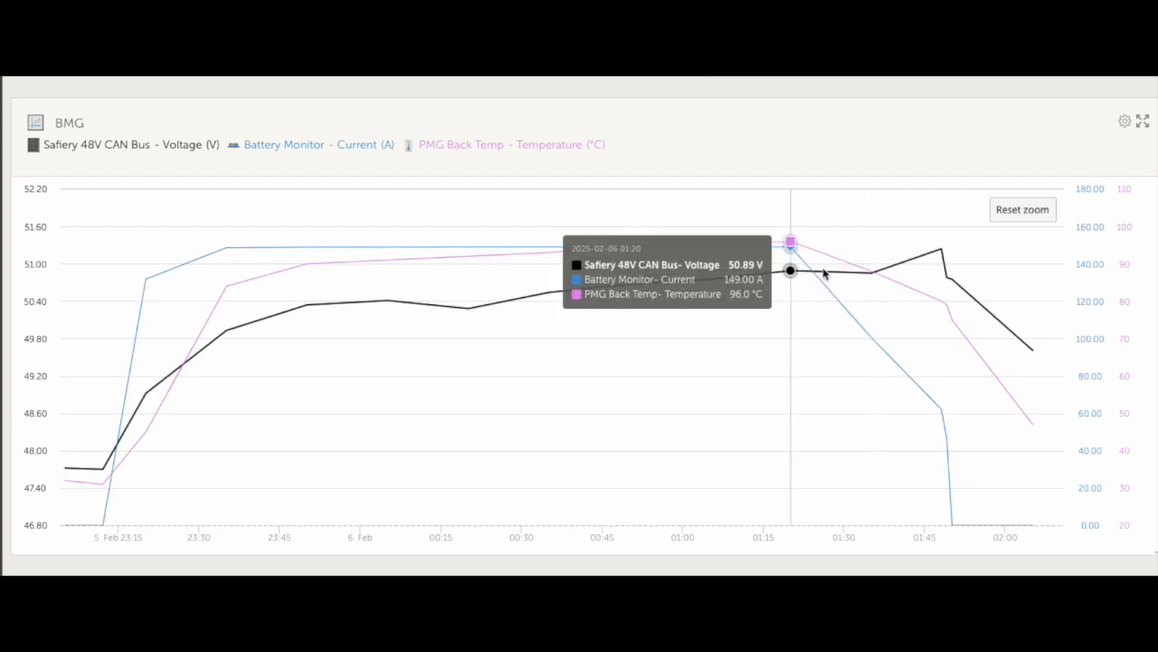